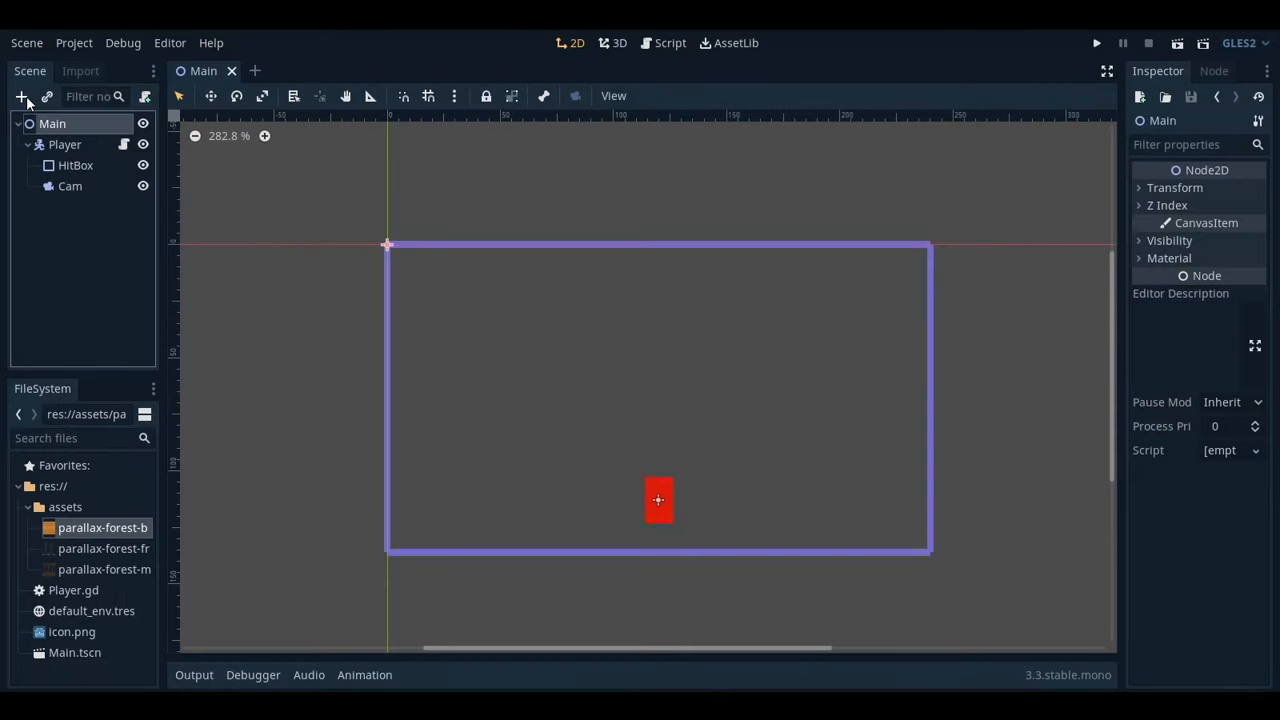
# Add Layer1 and Layer2 forest sprite layers under ParallaxBackground, positioned at 120, 68.
pyautogui.click(21, 96)
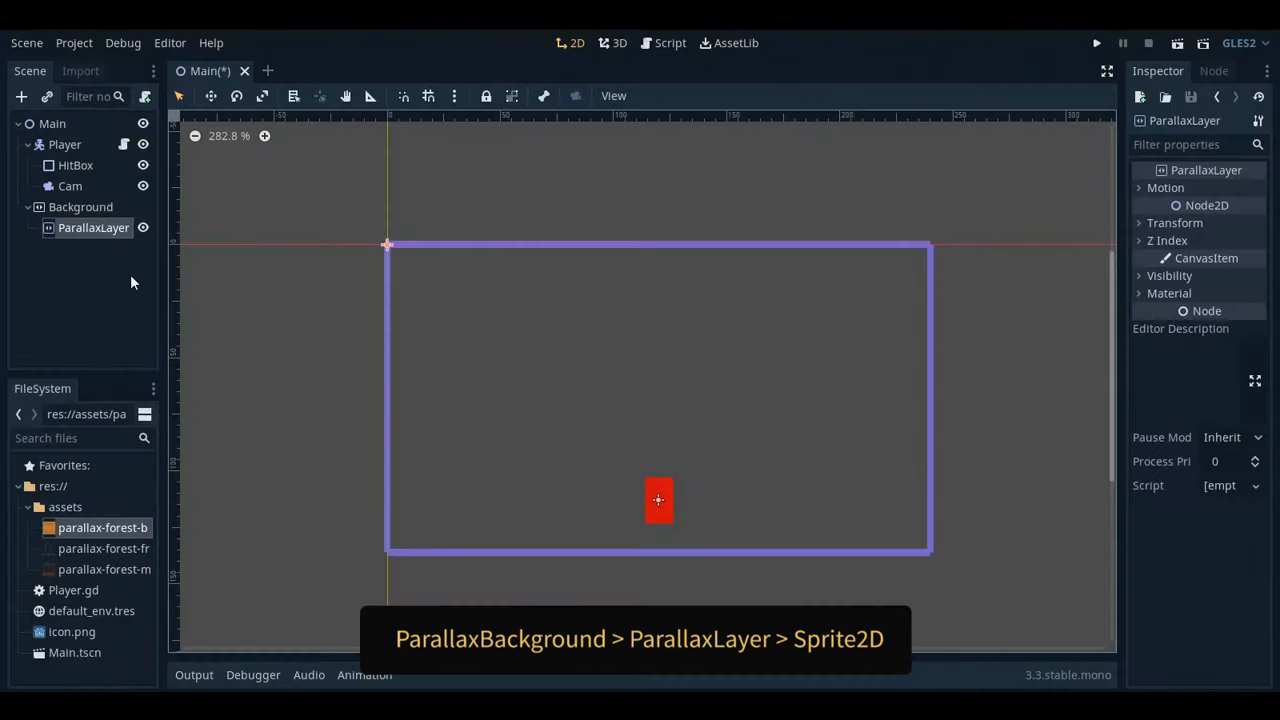
pyautogui.click(21, 96)
pyautogui.write('68')
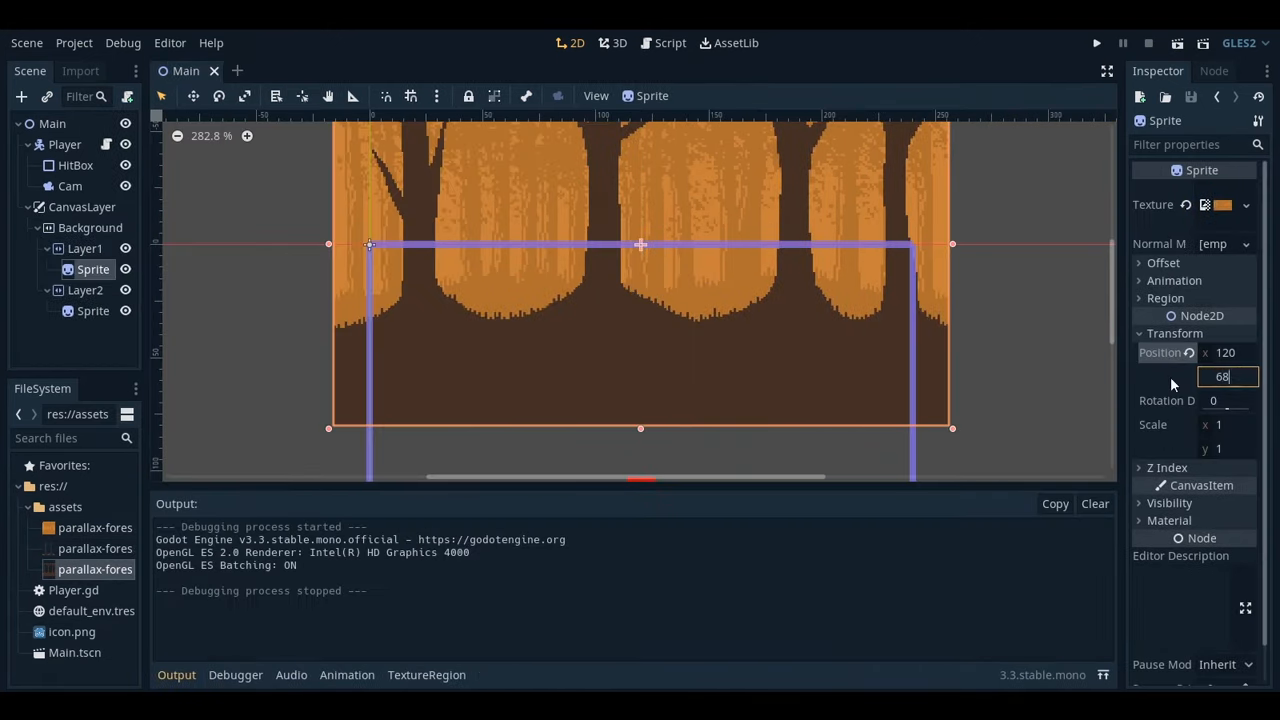
pyautogui.press('Return')
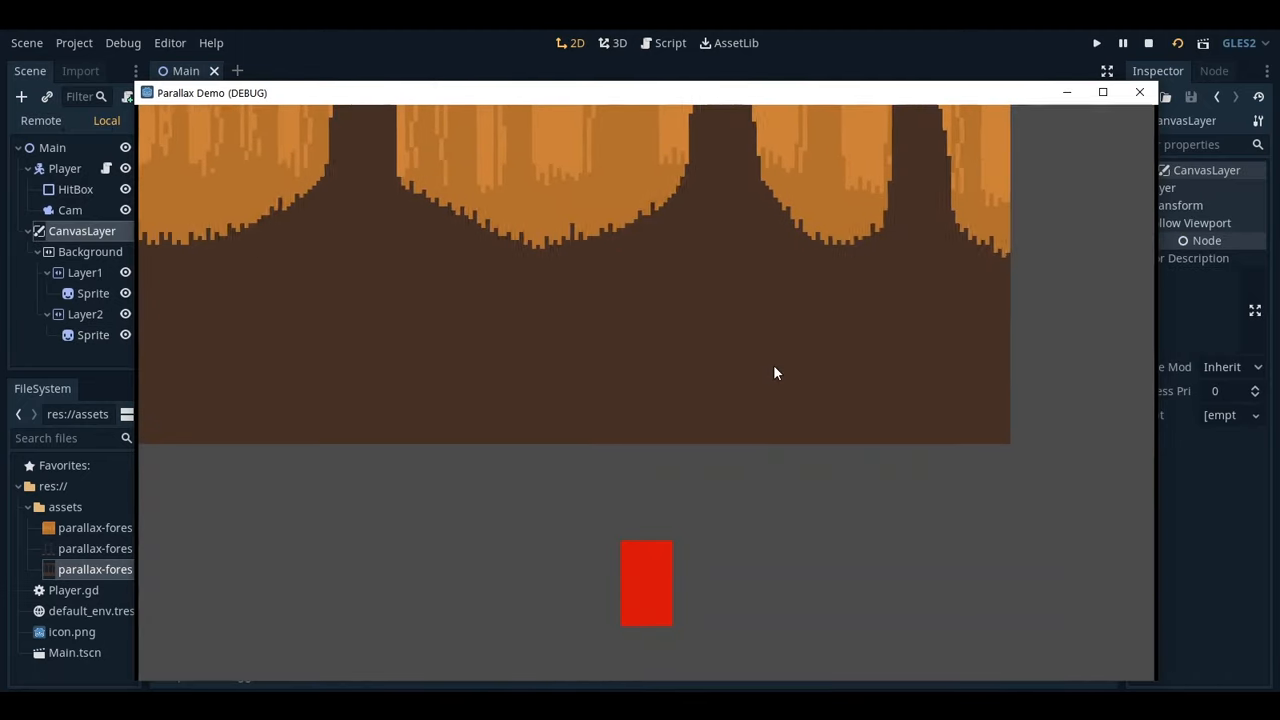
# Close the running preview and select the second forest layer, Layer2.
pyautogui.click(93, 334)
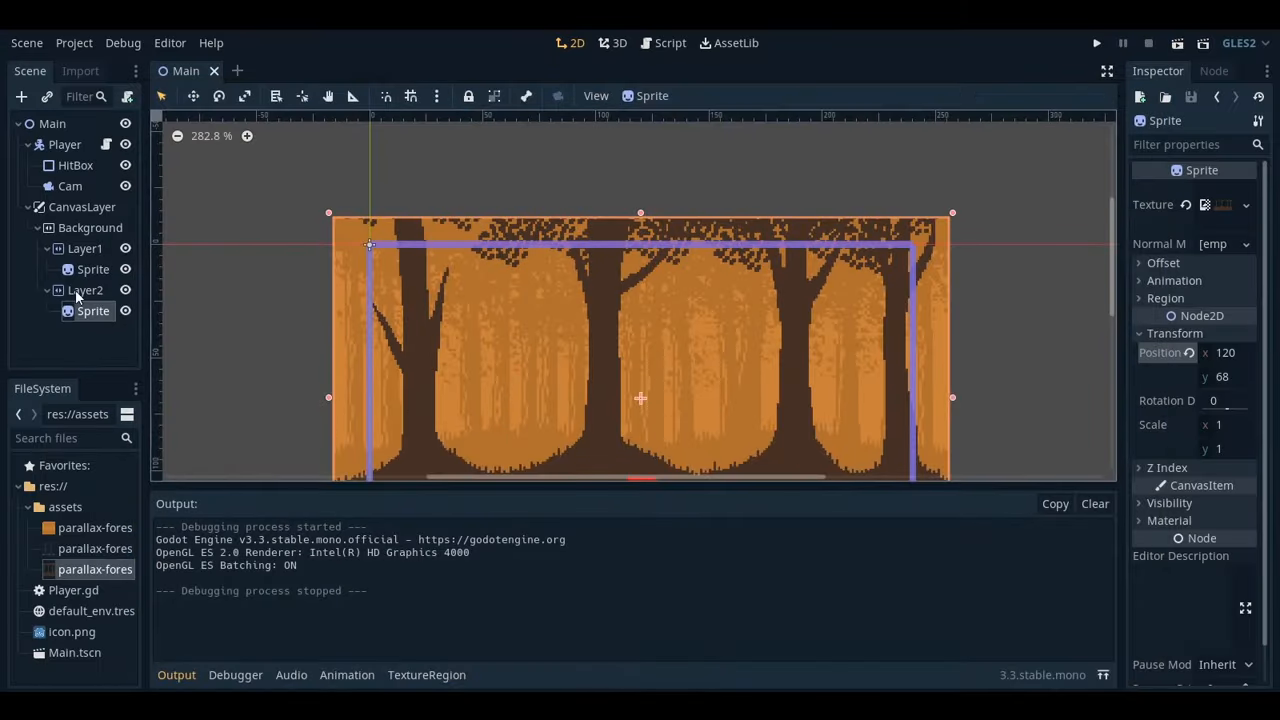
pyautogui.click(85, 290)
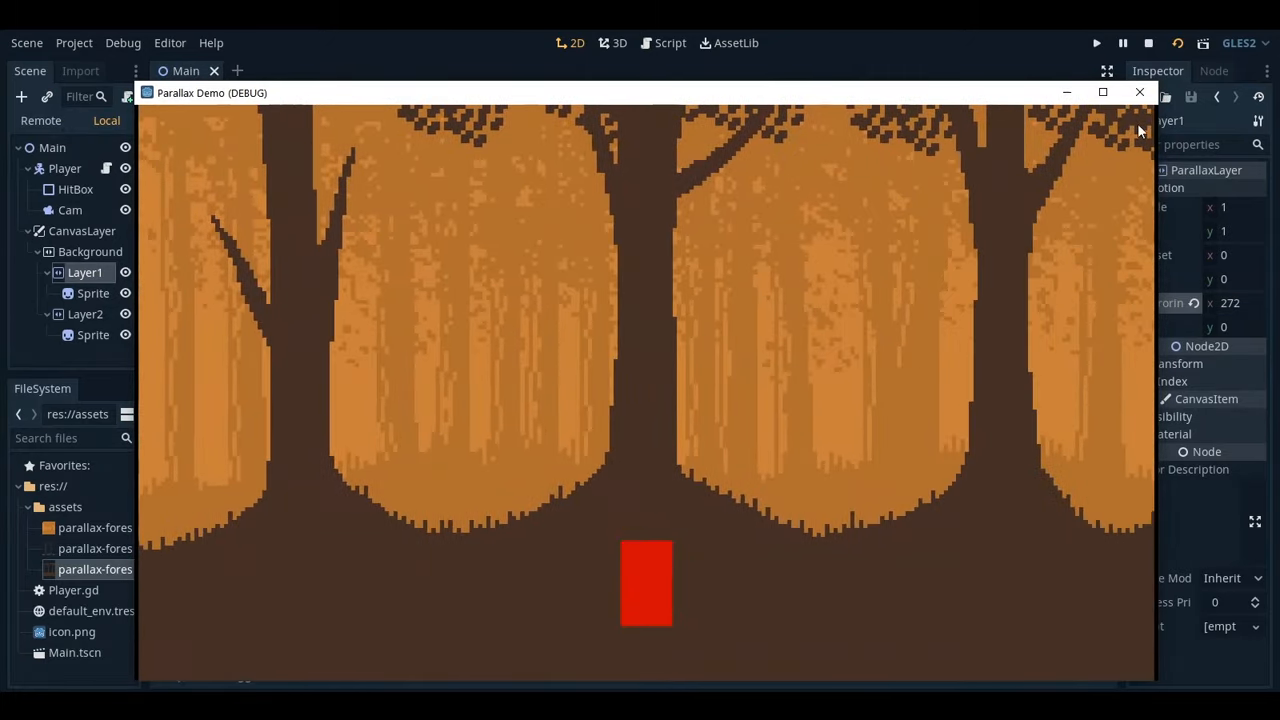
# Set Layer1's horizontal Motion Scale to 0.5 and save the scene.
pyautogui.click(1139, 92)
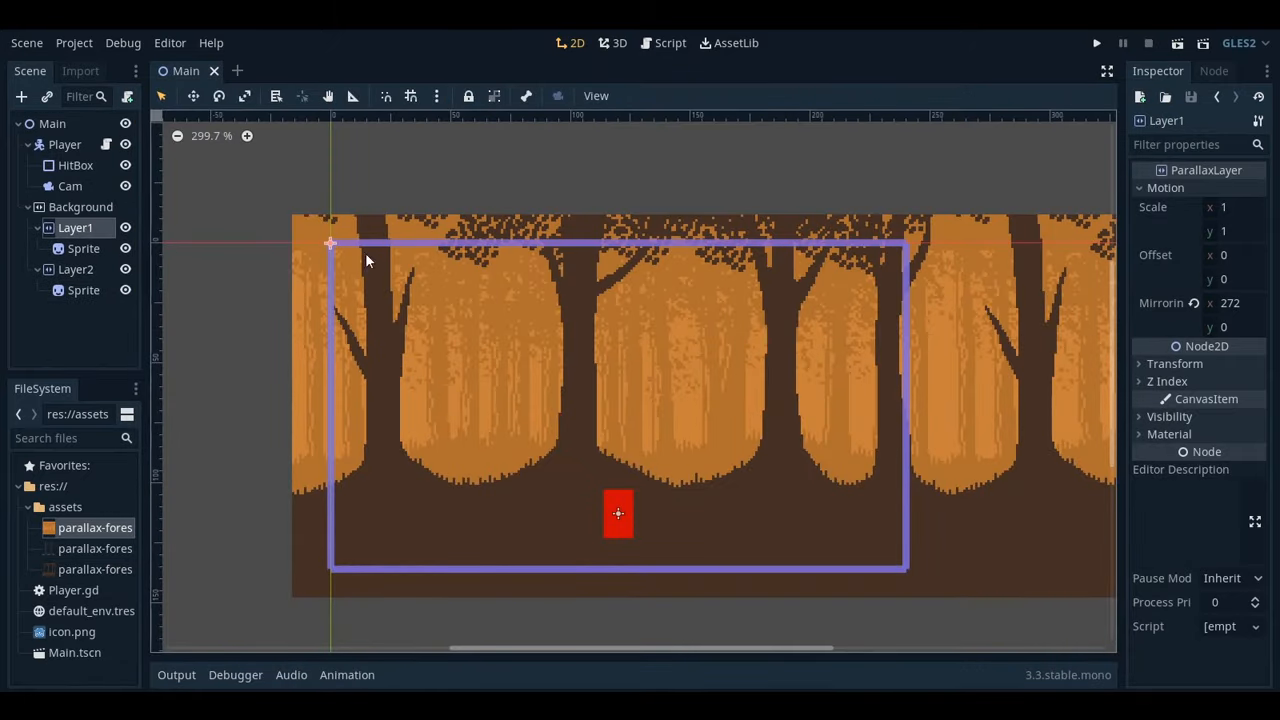
pyautogui.click(1235, 207)
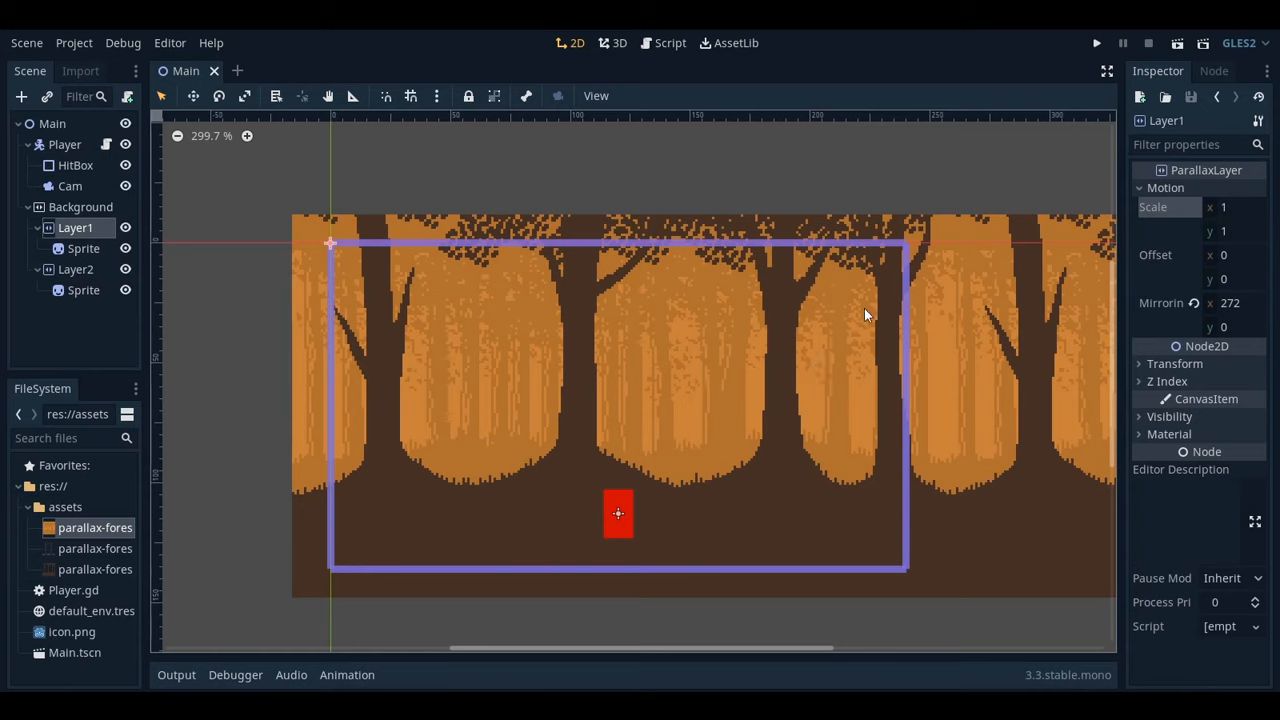
pyautogui.moveTo(1247, 207)
pyautogui.write('0.5')
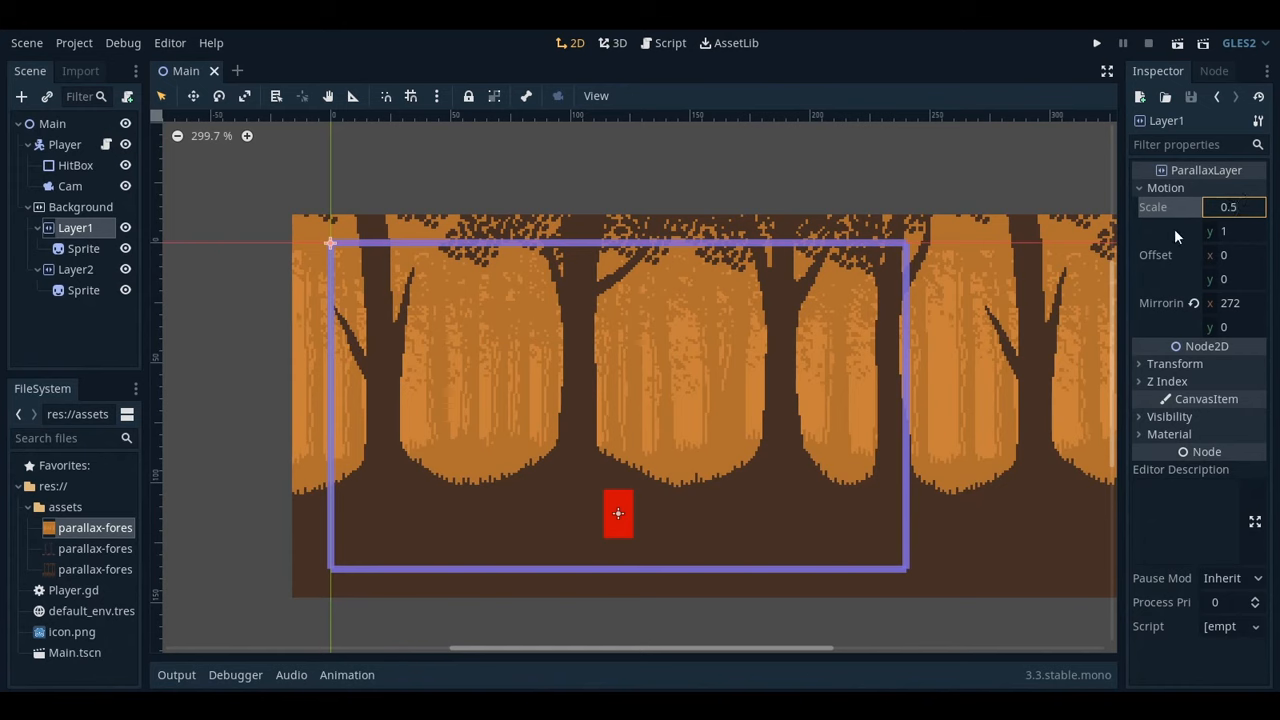
pyautogui.click(1197, 207)
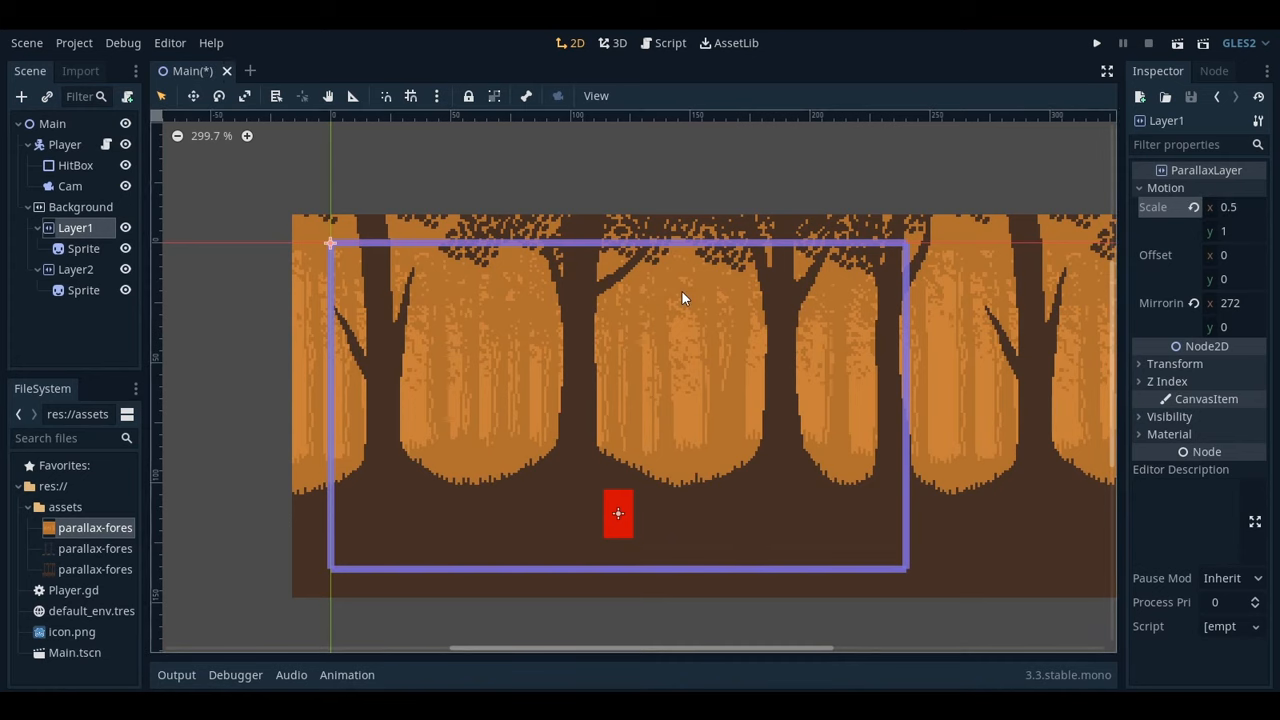
pyautogui.press('ctrl+s')
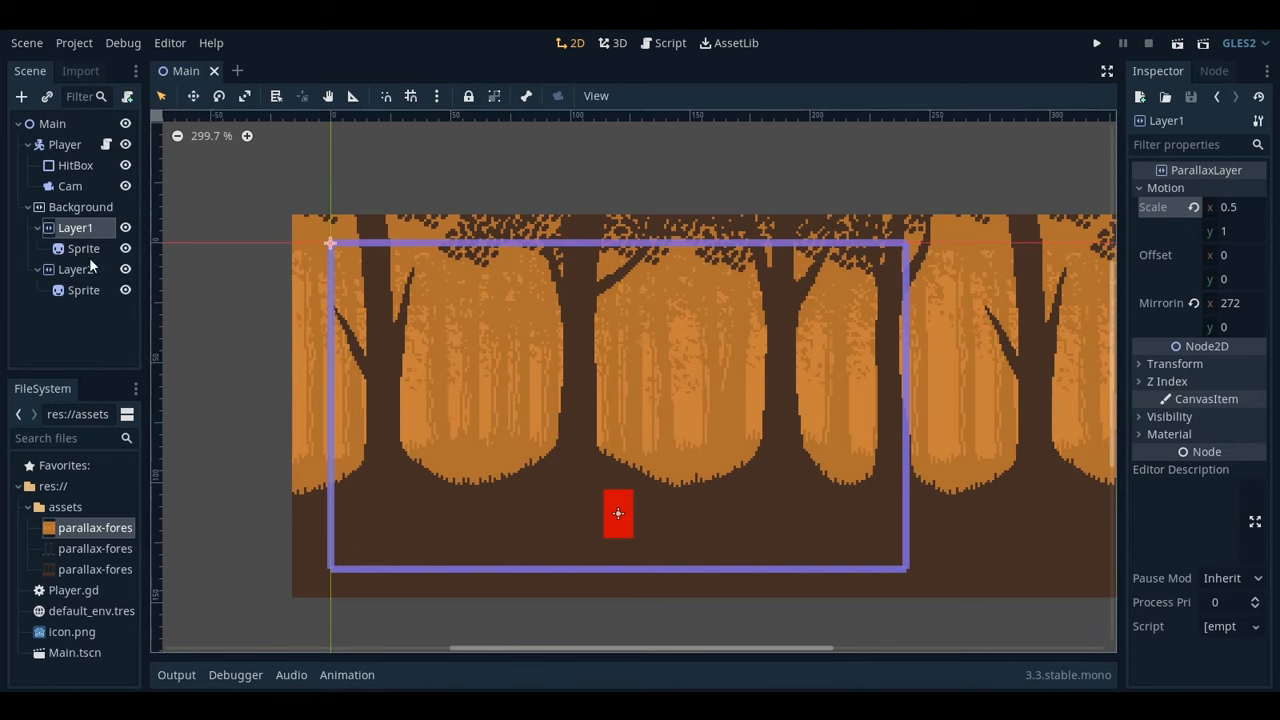
pyautogui.click(74, 269)
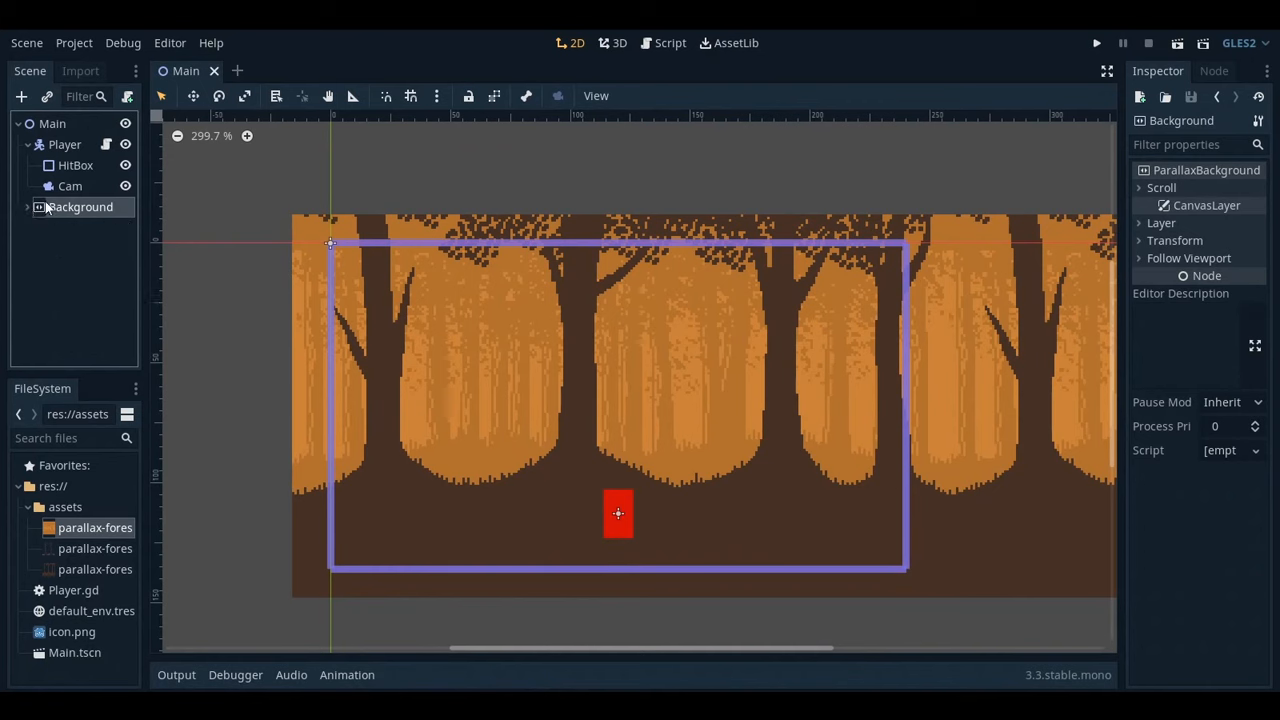
# Add a Foreground ParallaxBackground under Main with a ParallaxLayer and a child Sprite.
pyautogui.click(52, 123)
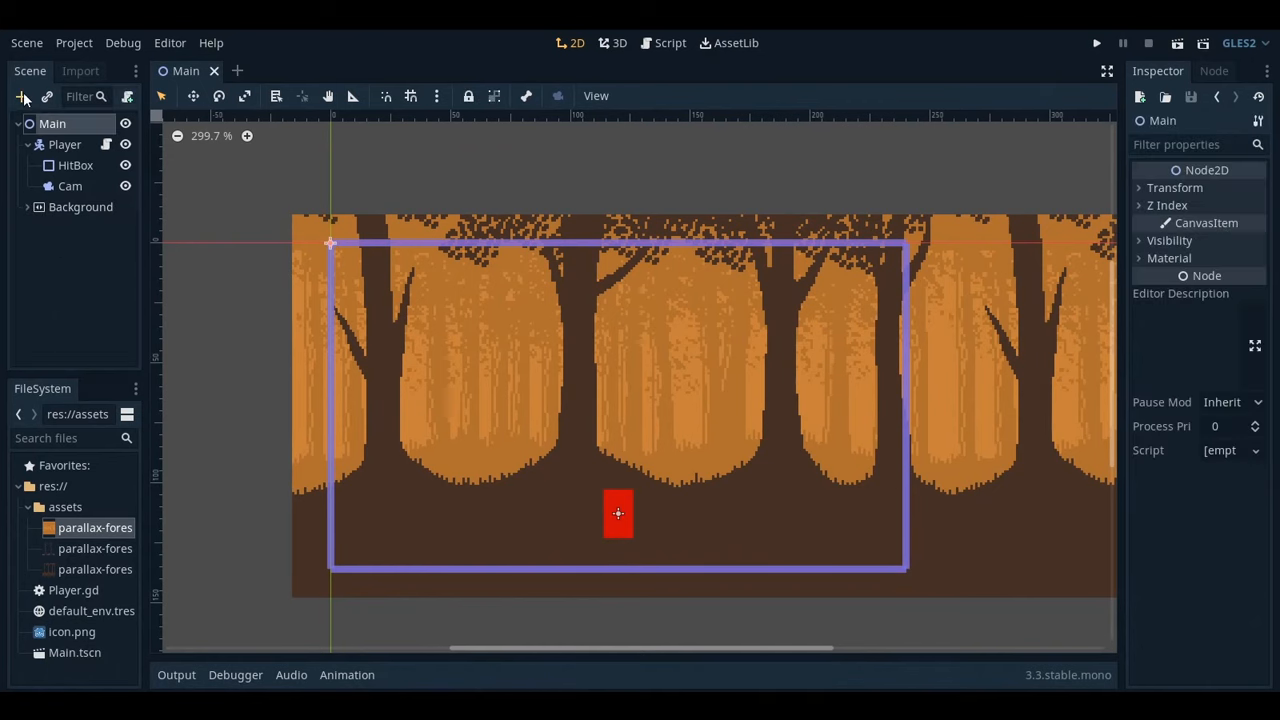
pyautogui.click(21, 96)
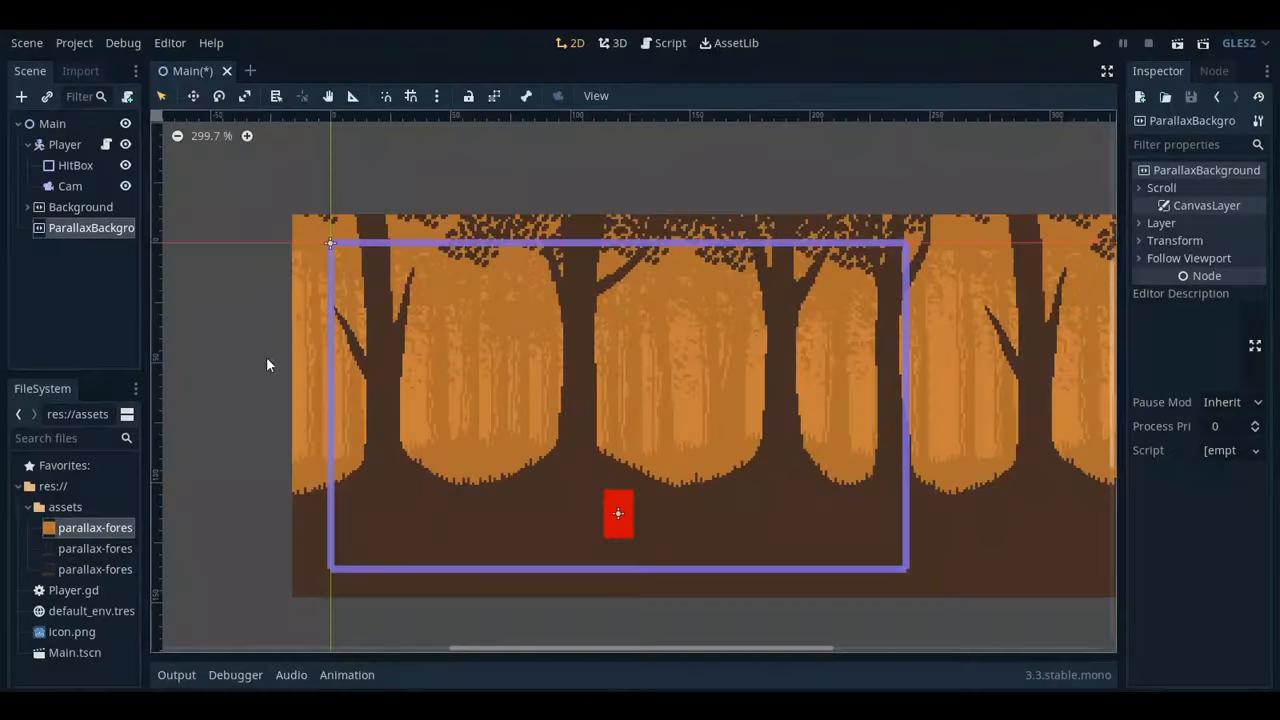
pyautogui.click(21, 96)
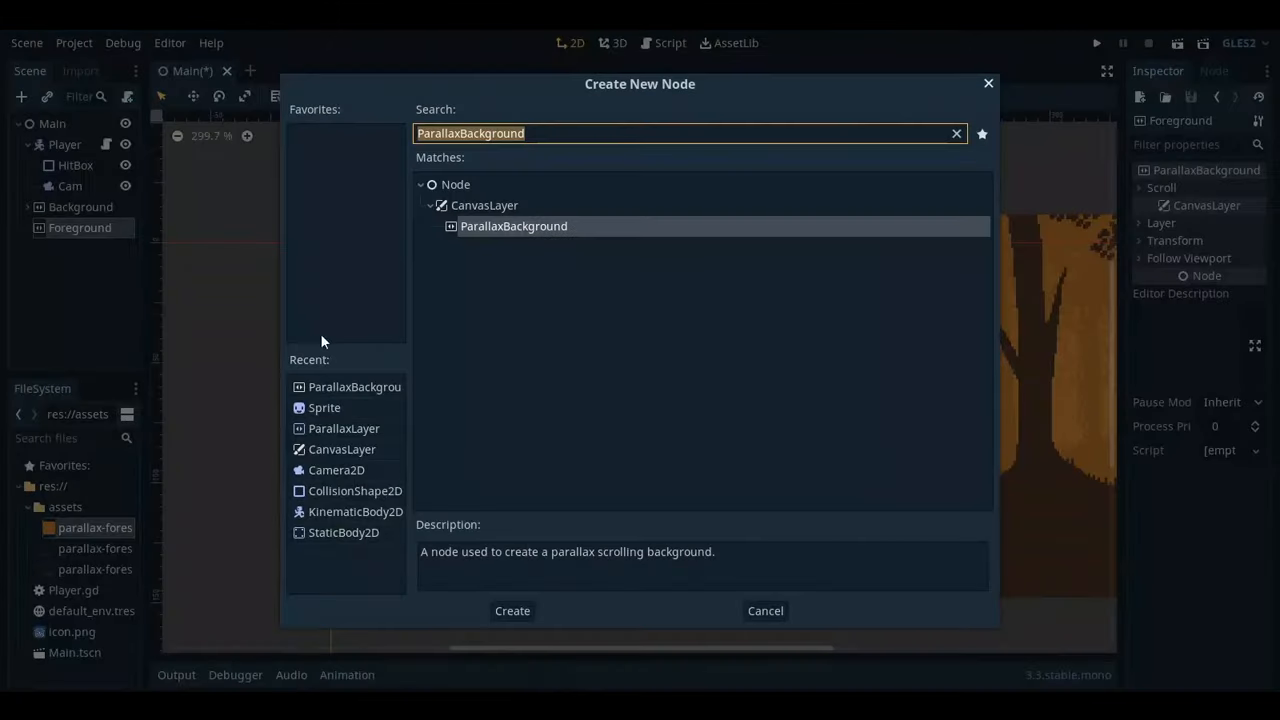
pyautogui.click(512, 610)
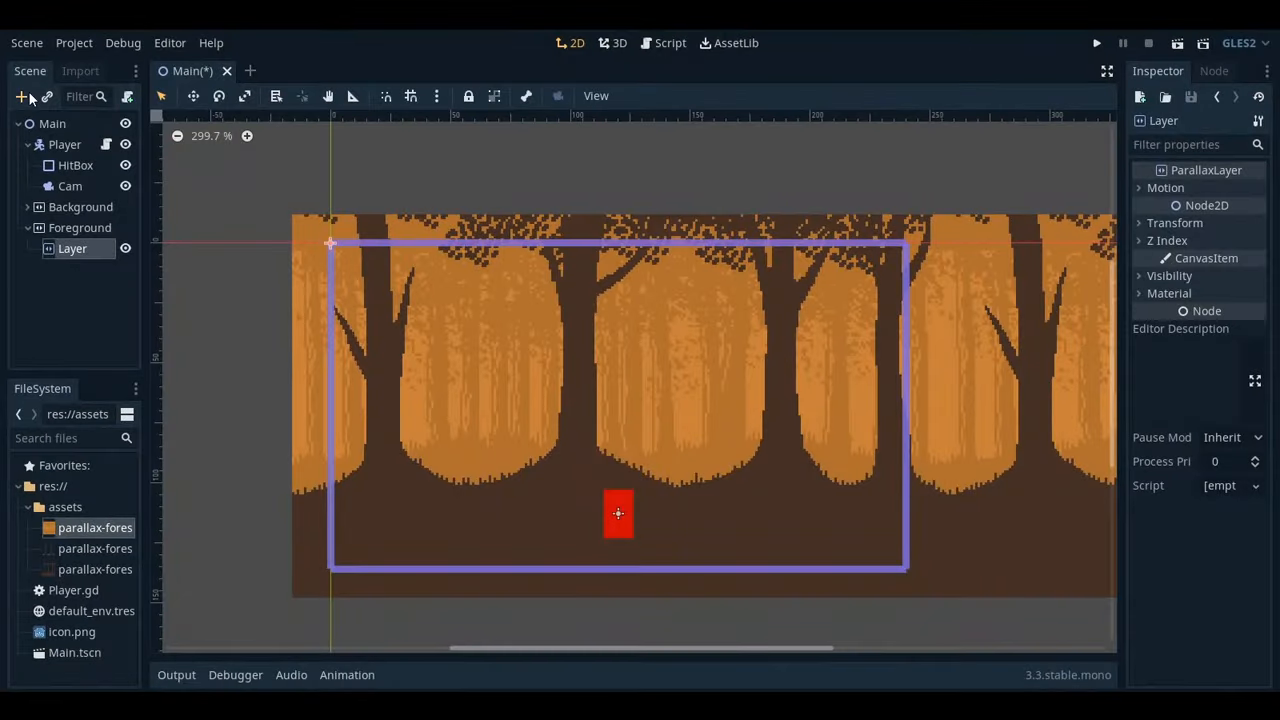
pyautogui.click(21, 96)
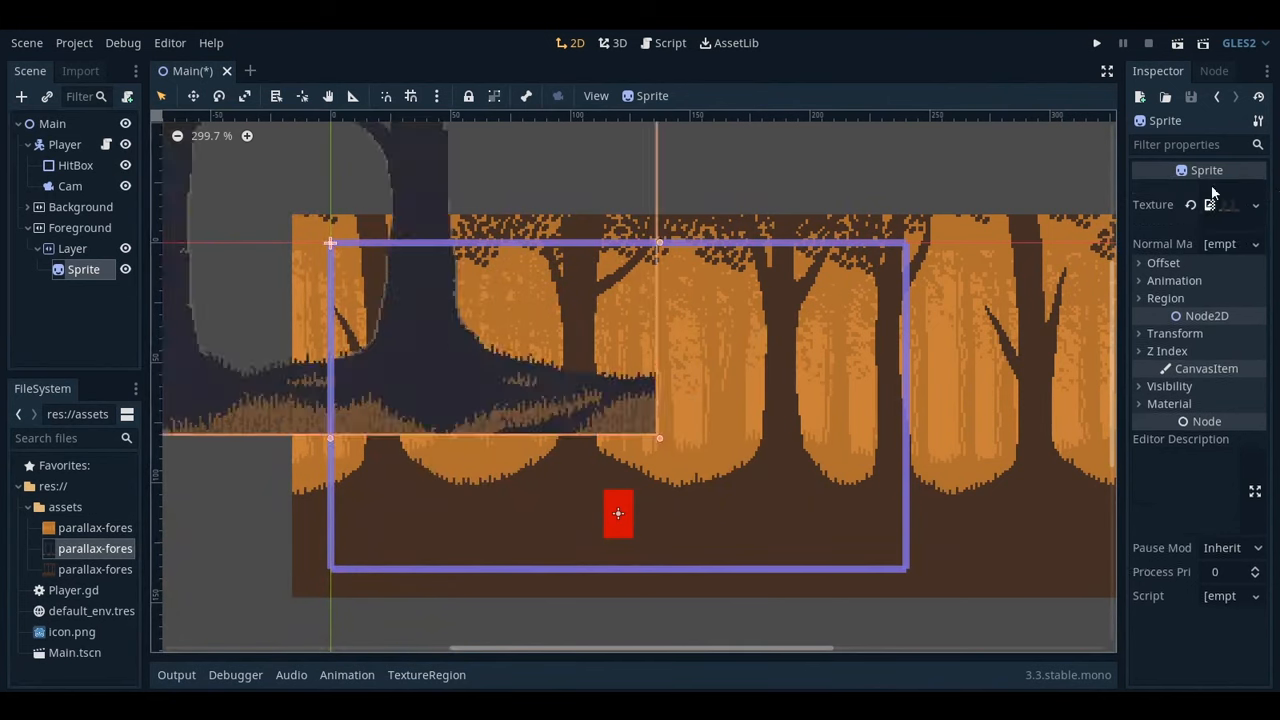
# Centre the foreground sprite and give its layer Motion Scale x 2 and Mirroring x 272.
pyautogui.press('ctrl+s')
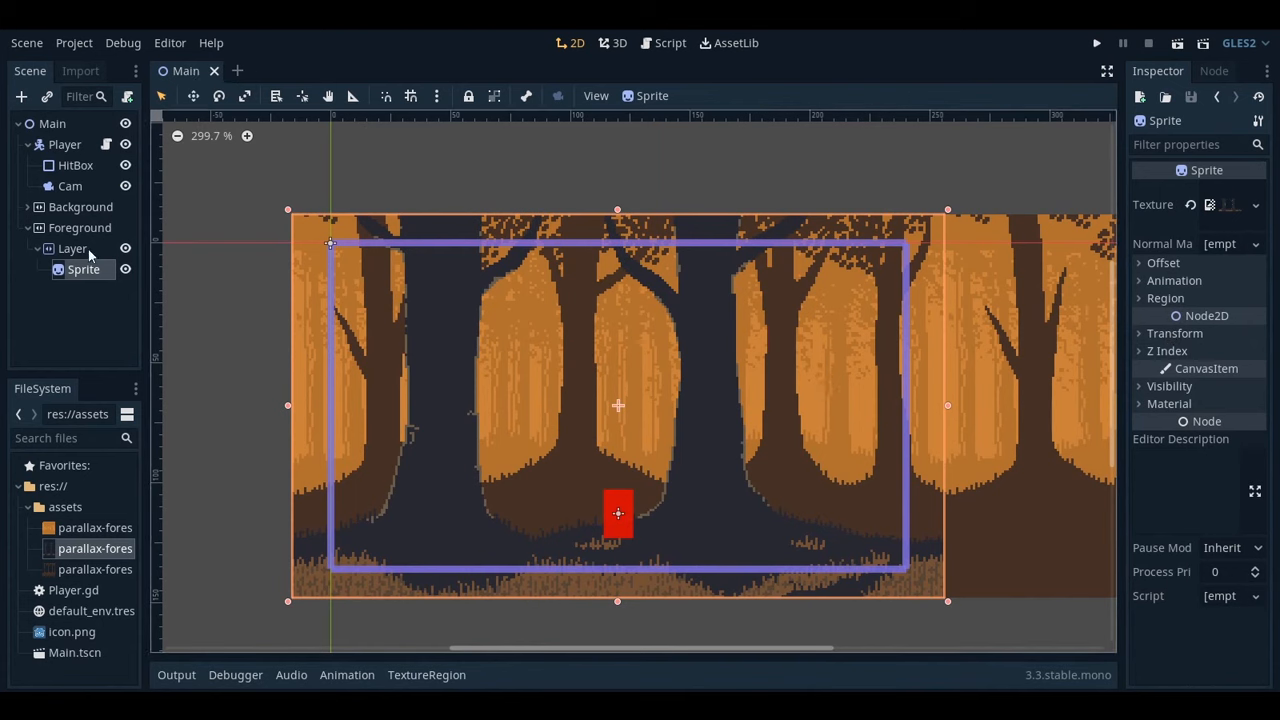
pyautogui.click(72, 248)
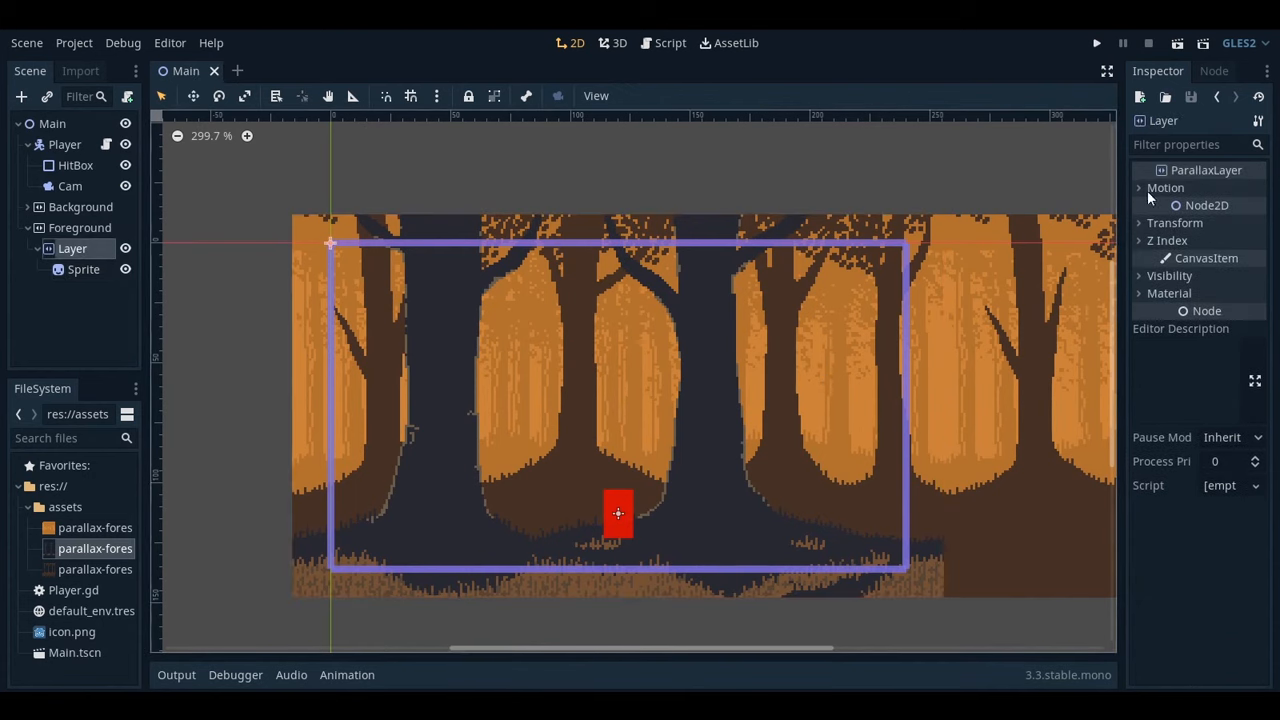
pyautogui.click(1165, 188)
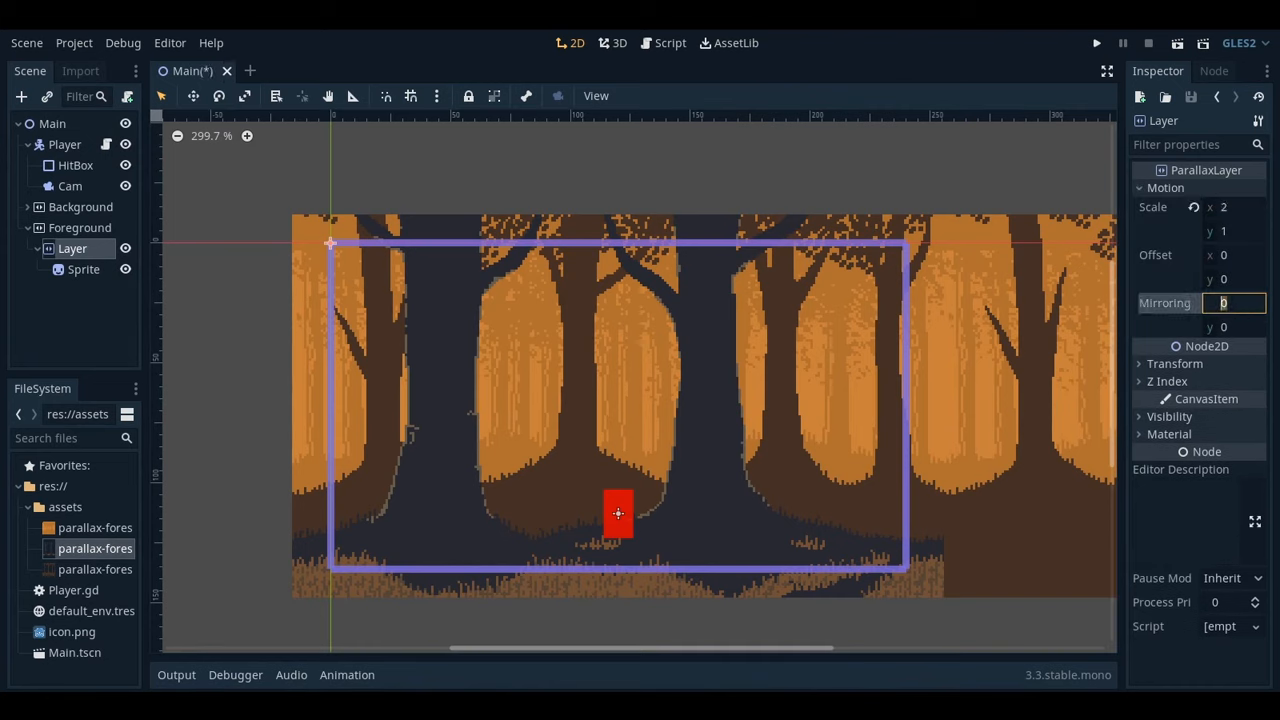
pyautogui.write('272')
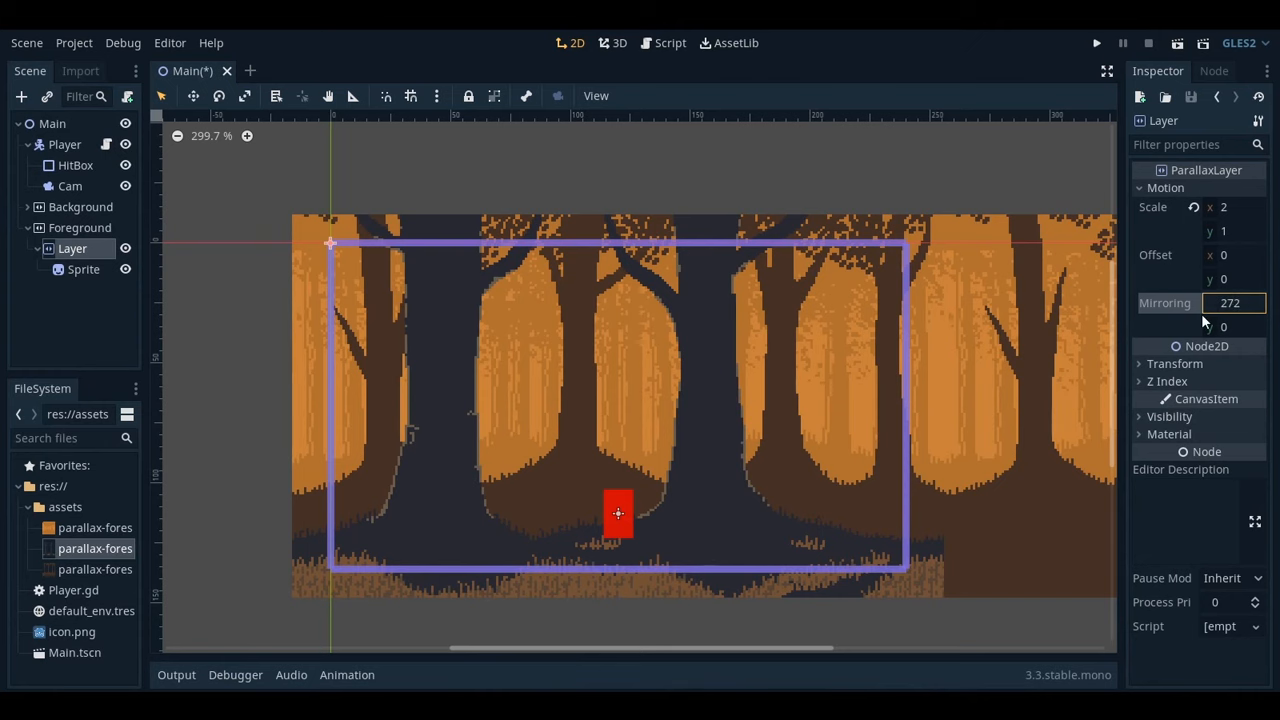
pyautogui.click(1096, 42)
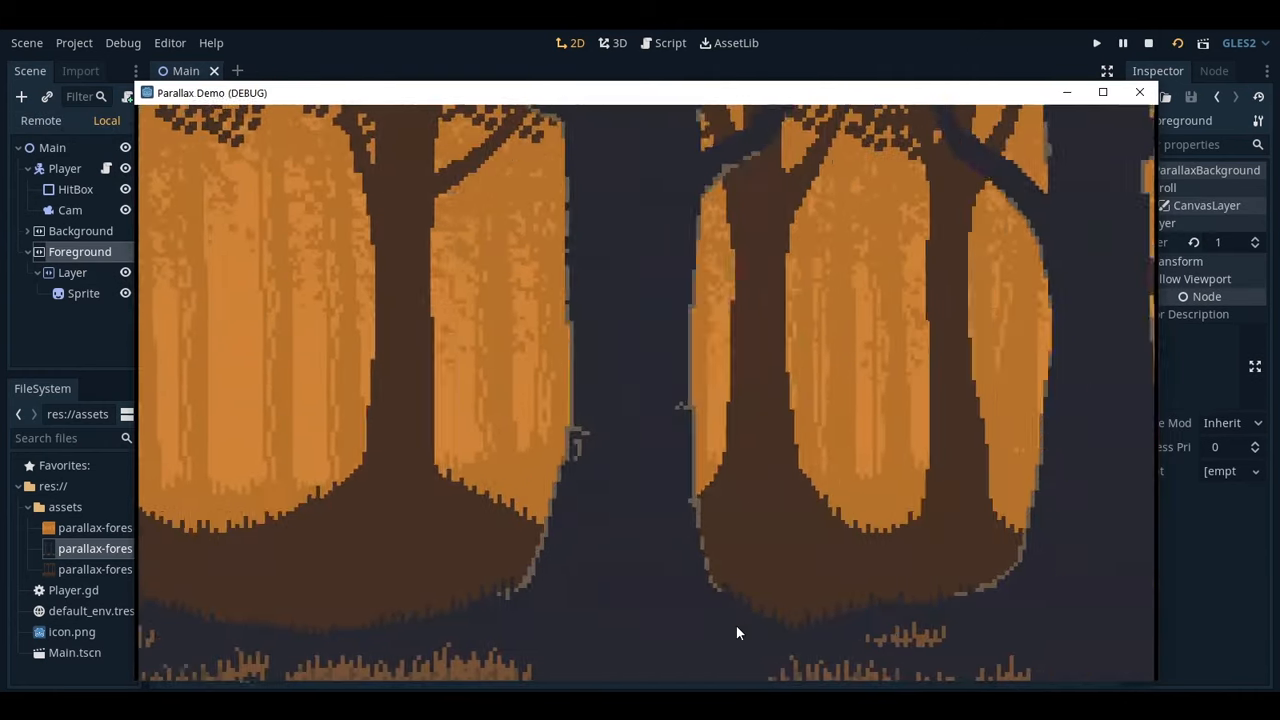